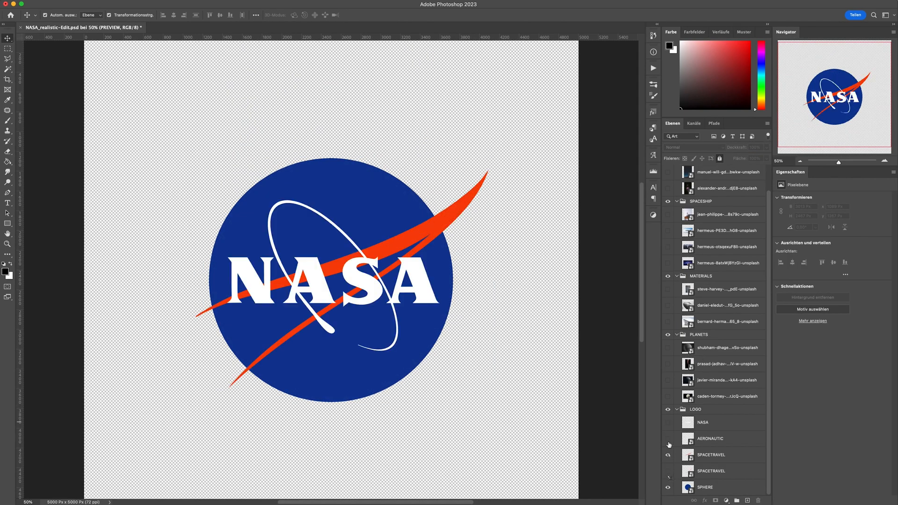
# Build the textured glowing planet over the hidden flat logo circle with clipped photo and color fill
pyautogui.click(705, 487)
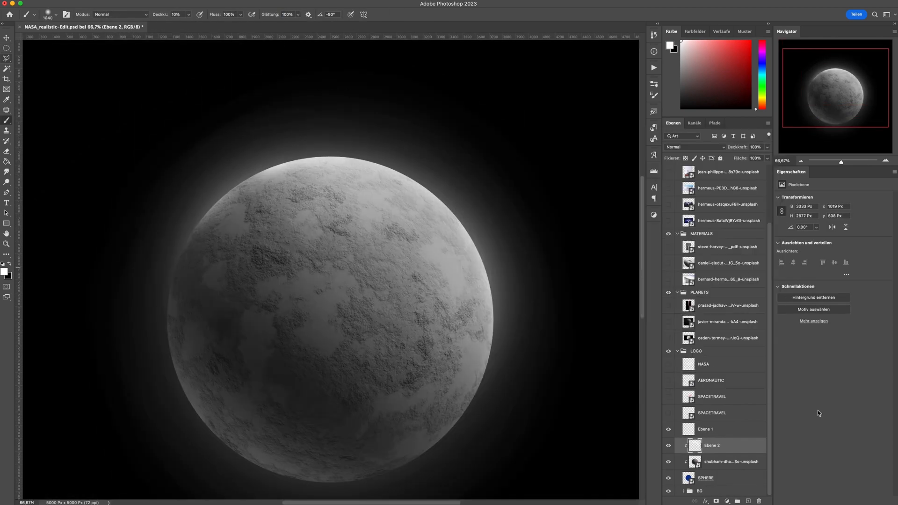
pyautogui.click(693, 148)
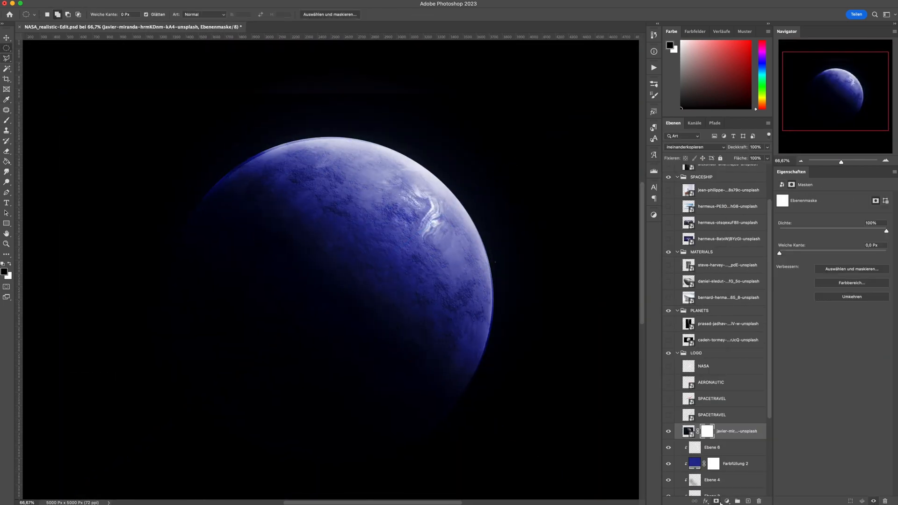
pyautogui.click(7, 120)
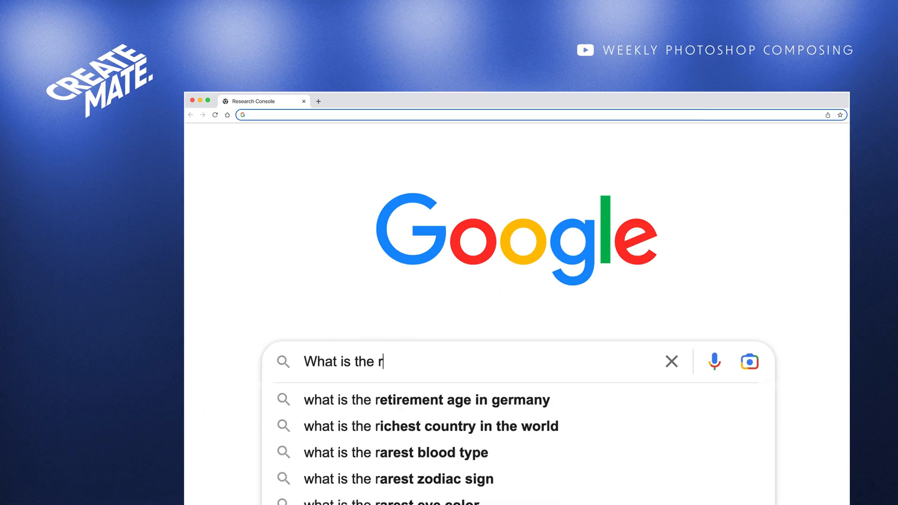
# Search Google for the red element in the NASA logo and open the wing-model article
pyautogui.write('ed element in the nasa')
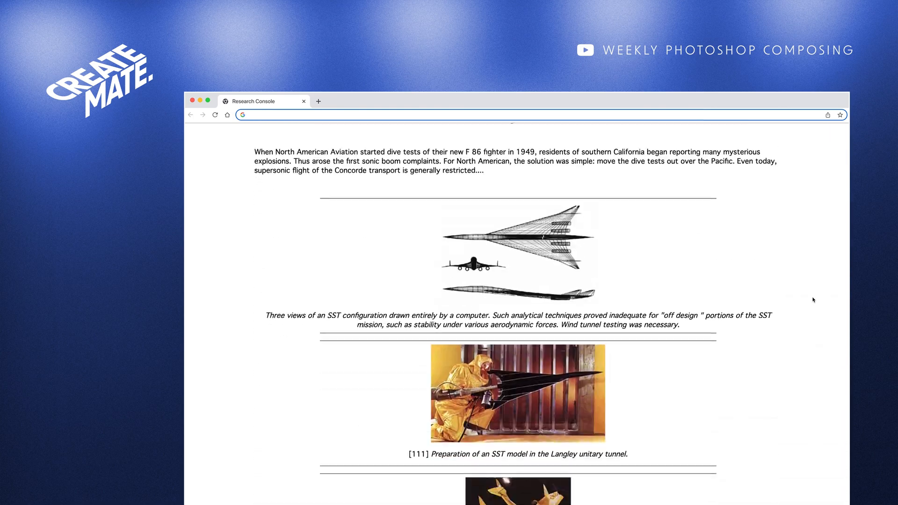
pyautogui.scroll(-3)
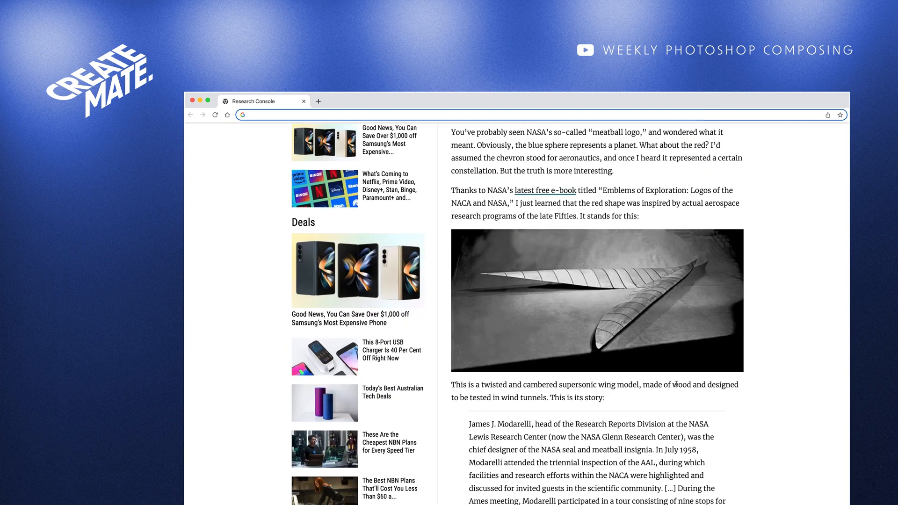
pyautogui.click(597, 301)
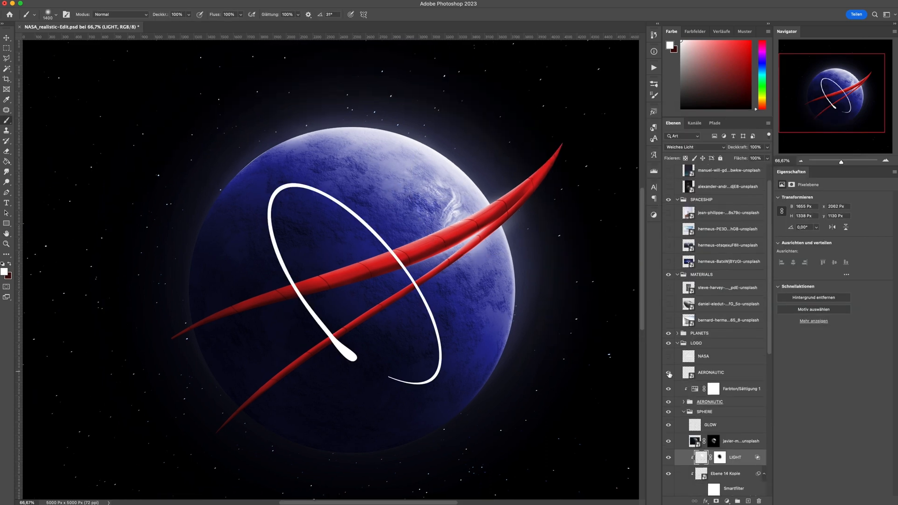
# Add the cloud trail and flaming spaceship along the orbit, then apply Tilt-Shift blur
pyautogui.click(668, 373)
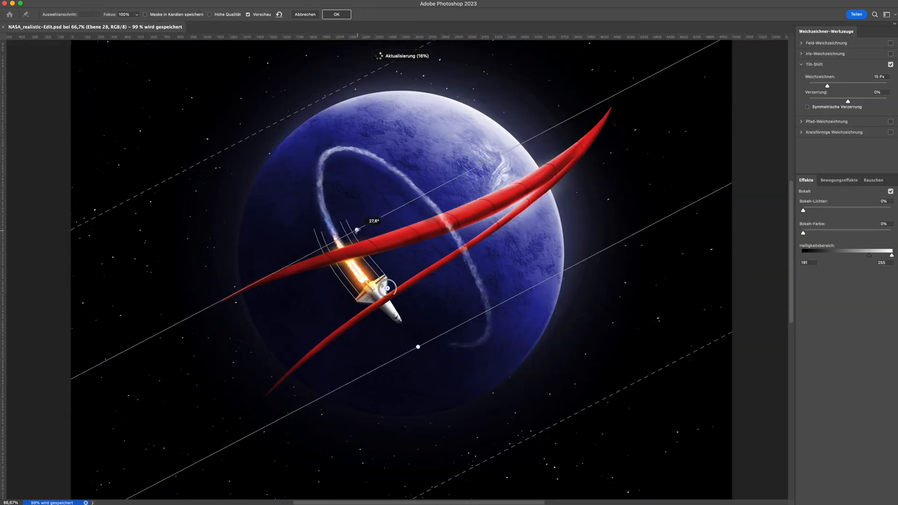
pyautogui.click(336, 15)
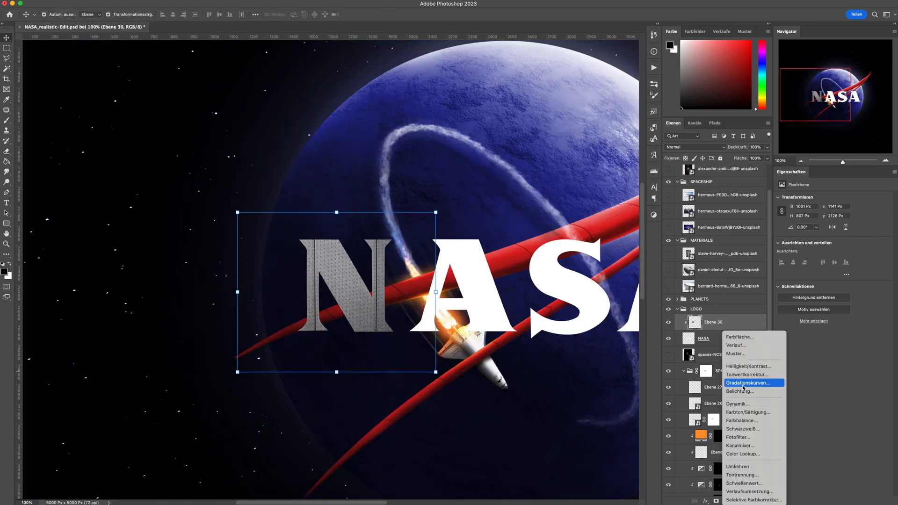
# Add a Curves adjustment to the metal texture clipped on the NASA letters
pyautogui.click(739, 391)
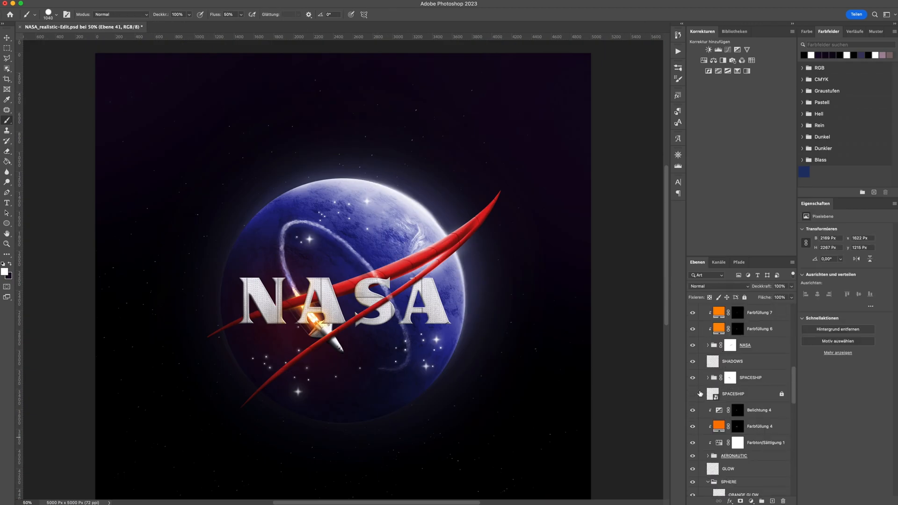
# Review the STARS group and glow layers in the Layers panel
pyautogui.scroll(3)
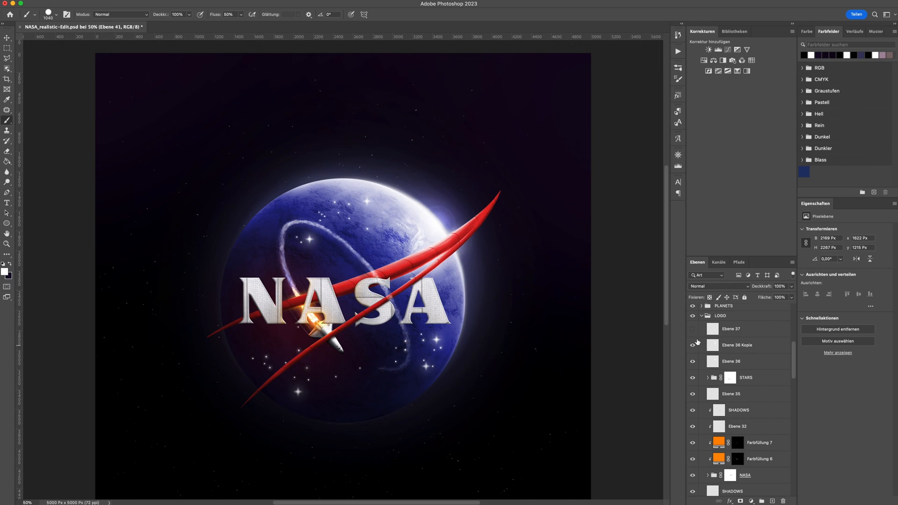